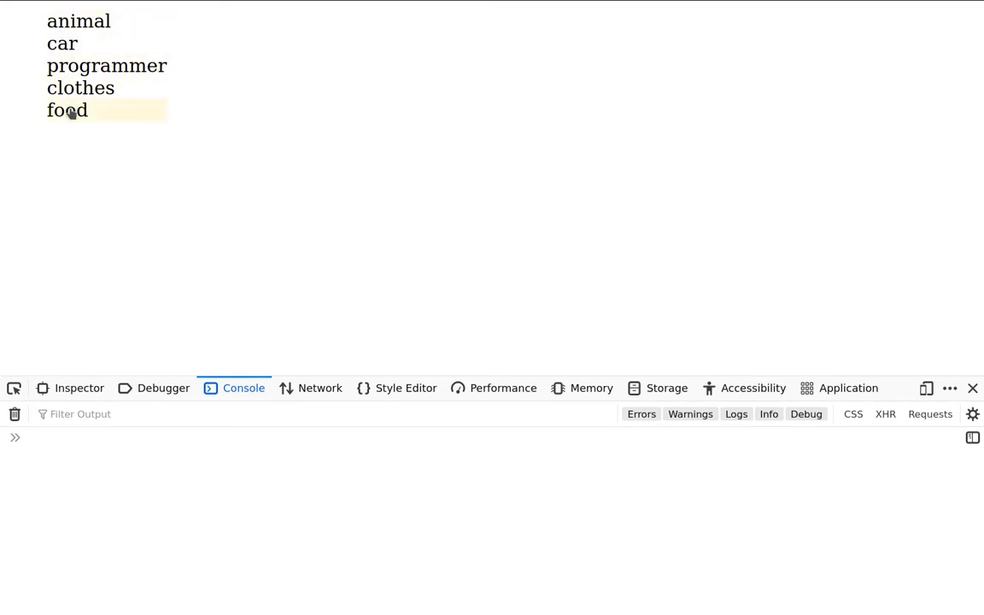
Select the 'car' category so the product table lists Honda and Volvo.
{"action": "left_click", "coordinate": [61, 44]}
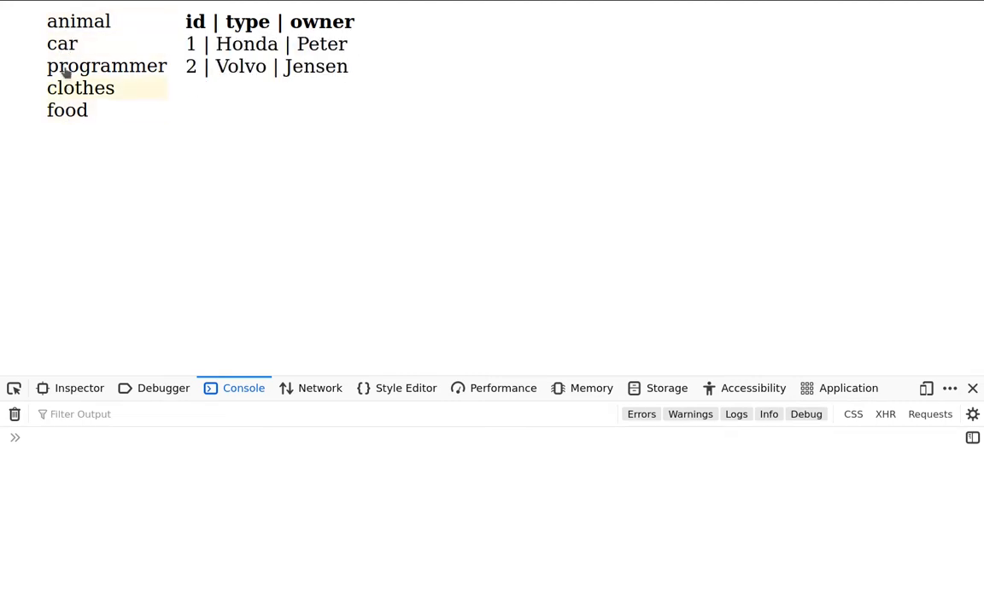
{"action": "mouse_move", "coordinate": [62, 45]}
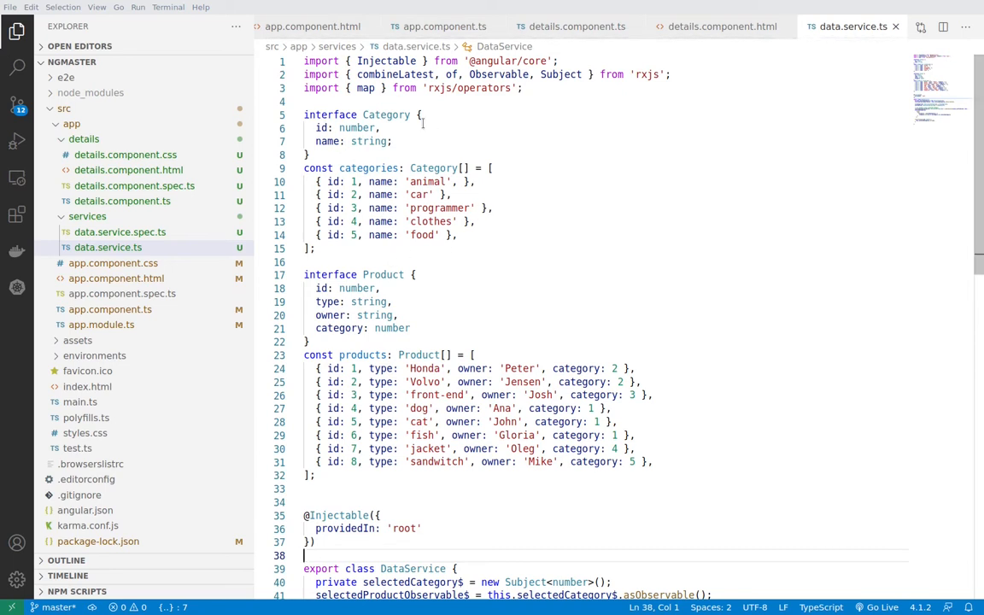
{"action": "left_click", "coordinate": [386, 115]}
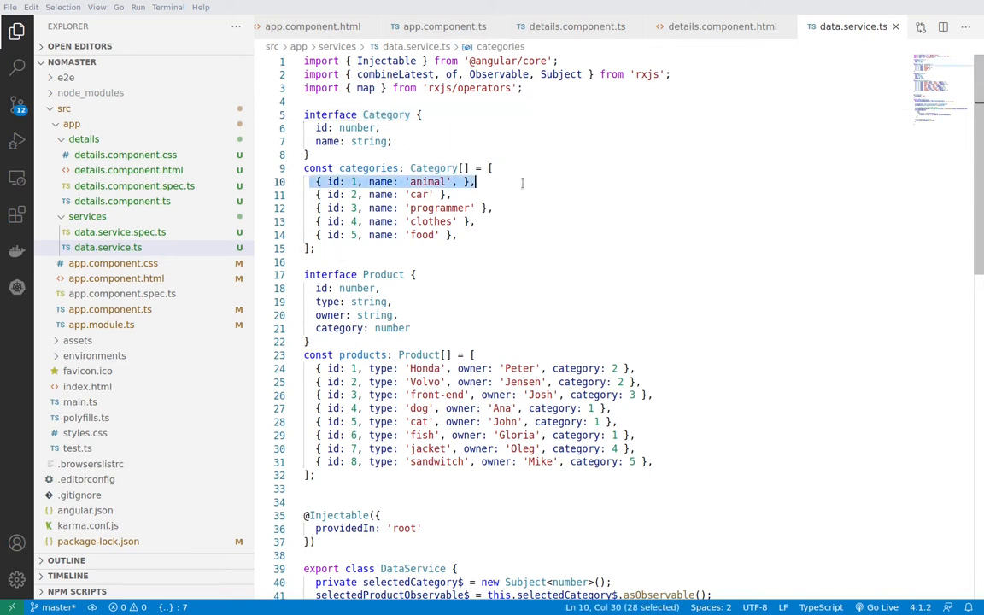
{"action": "left_click", "coordinate": [350, 236]}
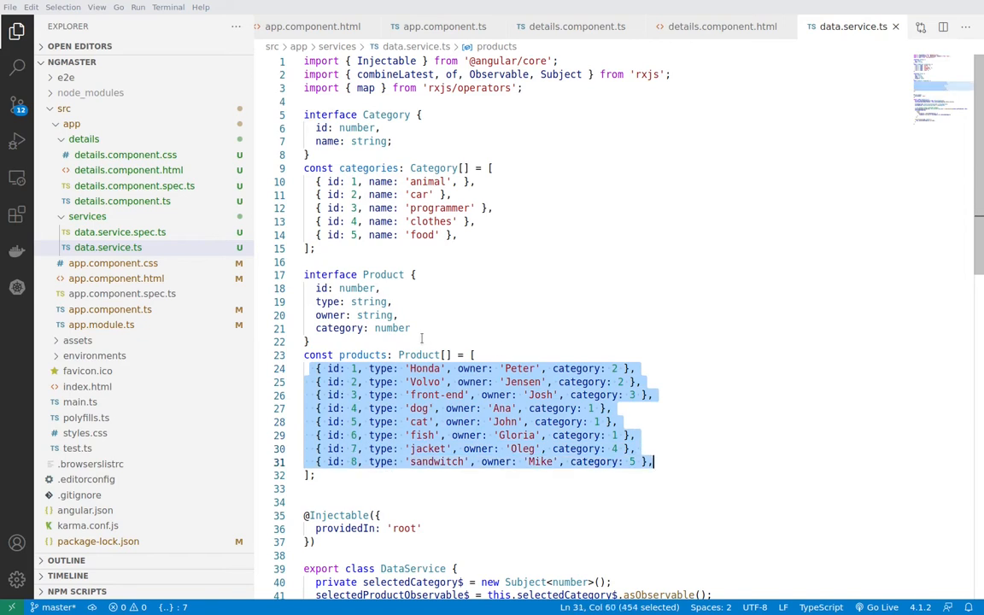
{"action": "left_click", "coordinate": [489, 250]}
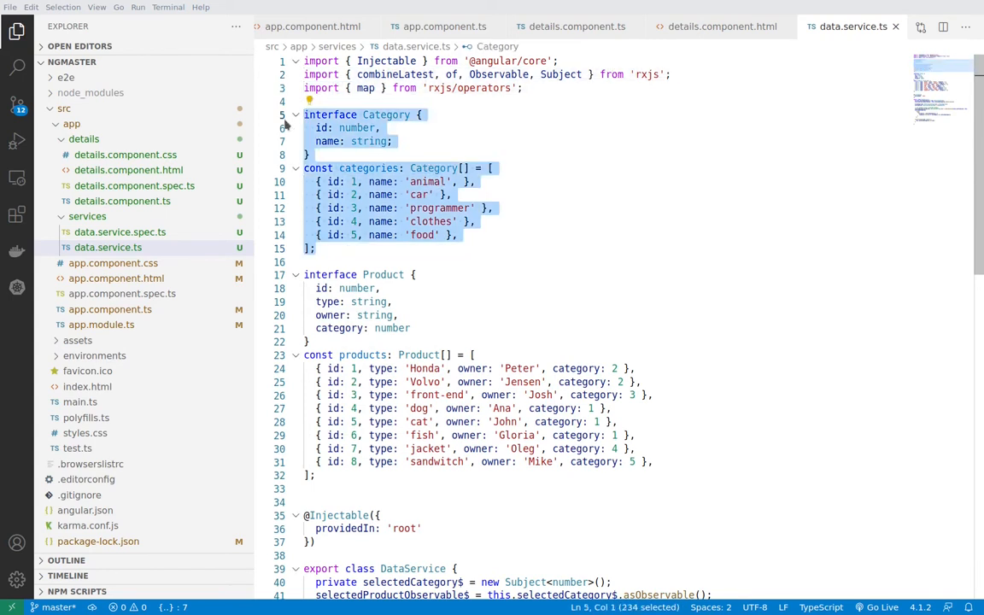
{"action": "scroll", "scroll_direction": "down", "scroll_amount": 3}
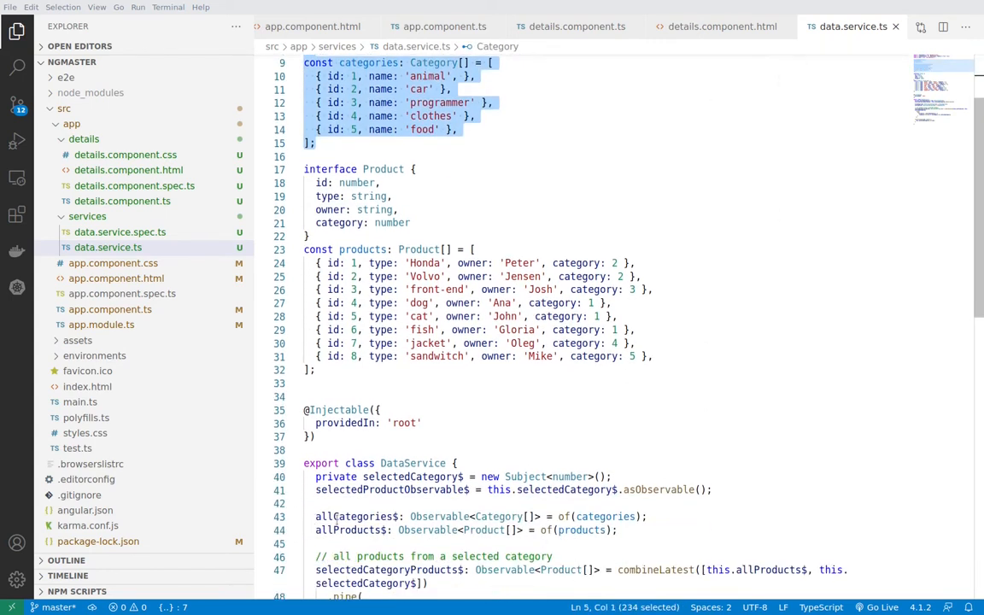
{"action": "double_click", "coordinate": [439, 516]}
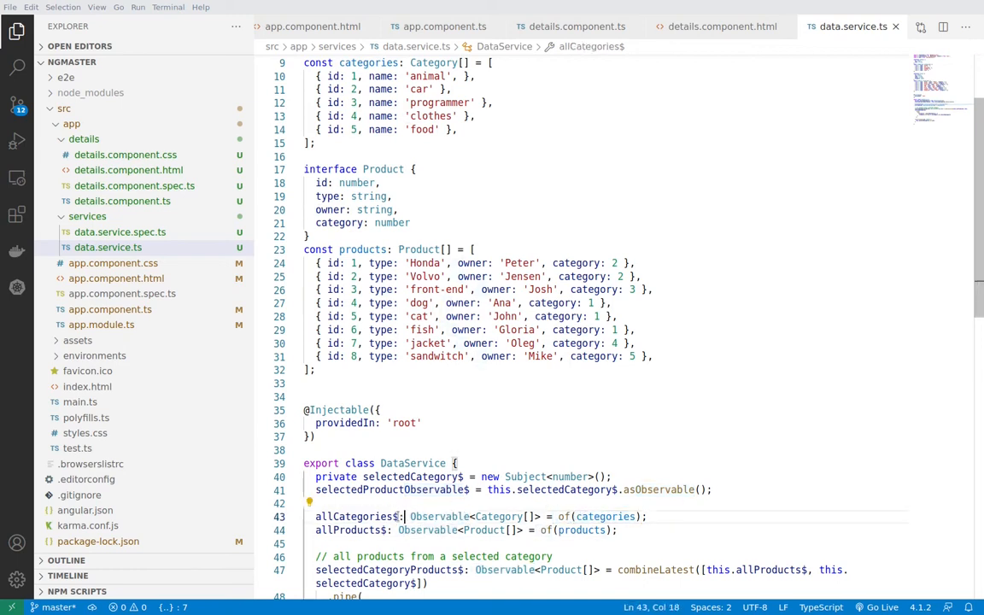
{"action": "double_click", "coordinate": [359, 516]}
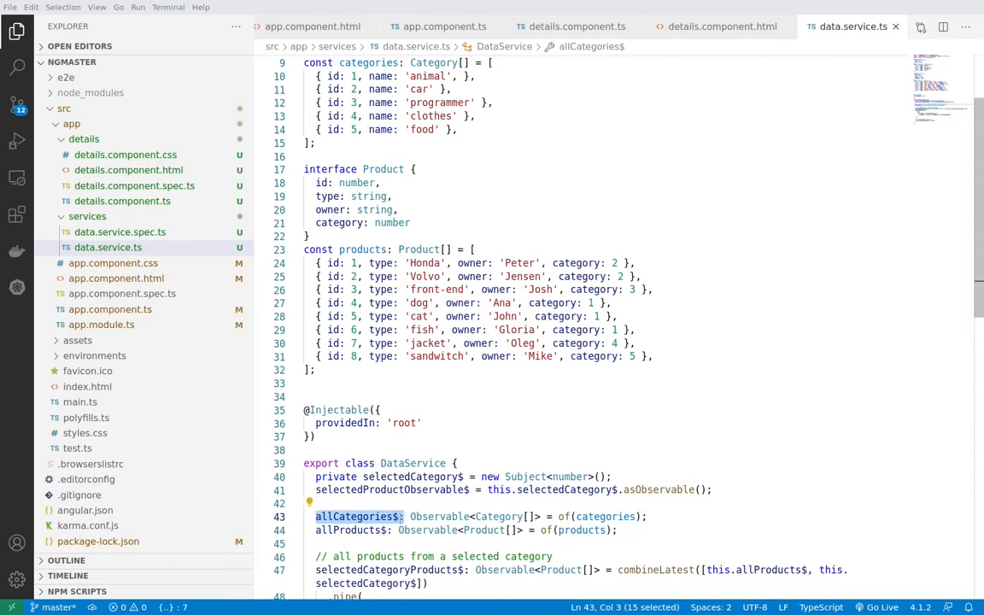
{"action": "left_click", "coordinate": [444, 27]}
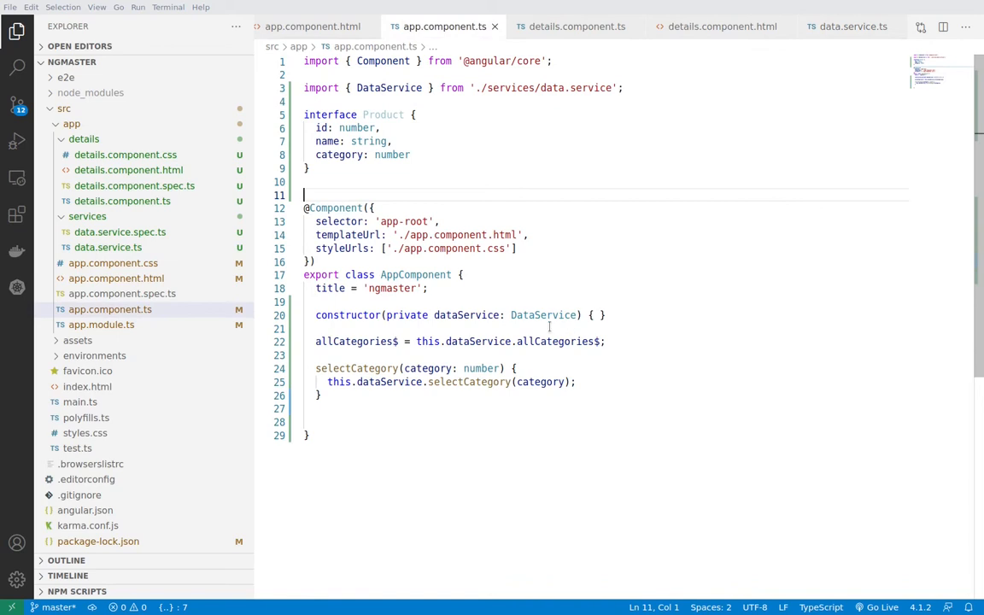
Highlight allCategories in app.component.ts, then view app.component.html iterating allCategories$ with async.
{"action": "double_click", "coordinate": [543, 314]}
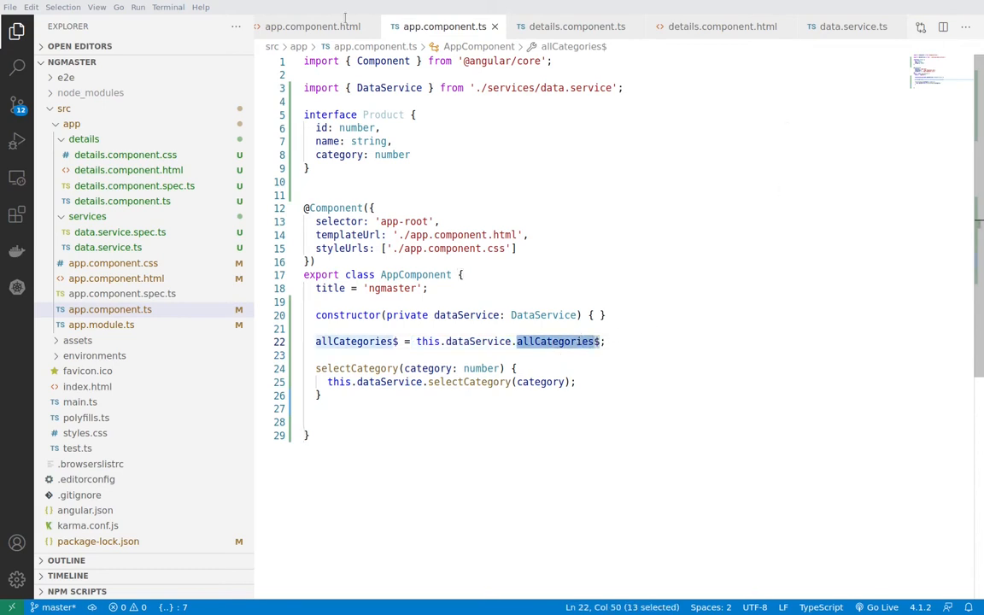
{"action": "left_click", "coordinate": [311, 27]}
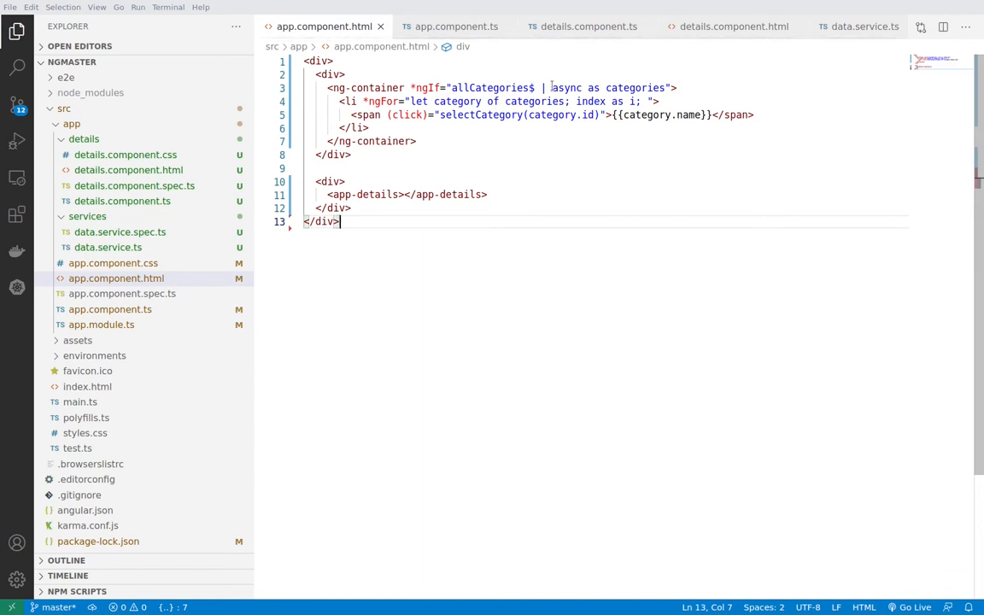
Trace selectCategory from the template's click handler through app.component.ts into data.service.ts.
{"action": "double_click", "coordinate": [566, 87]}
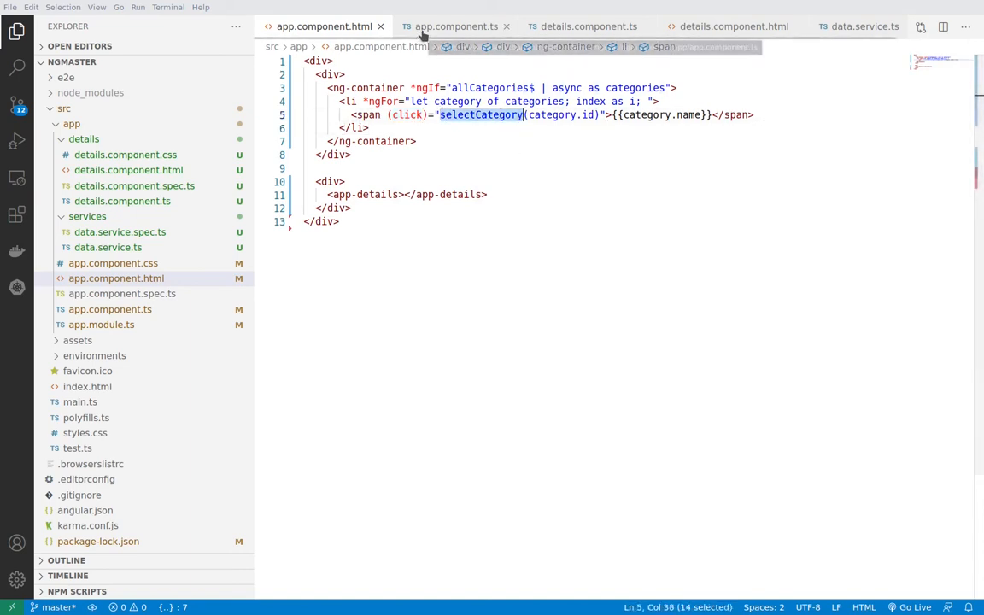
{"action": "left_click", "coordinate": [454, 28]}
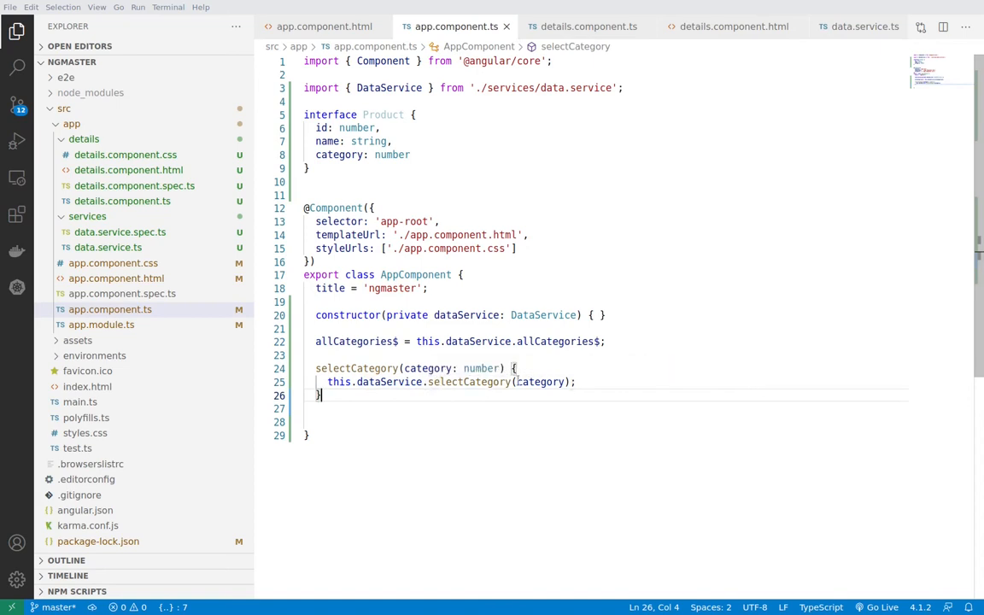
{"action": "double_click", "coordinate": [468, 382]}
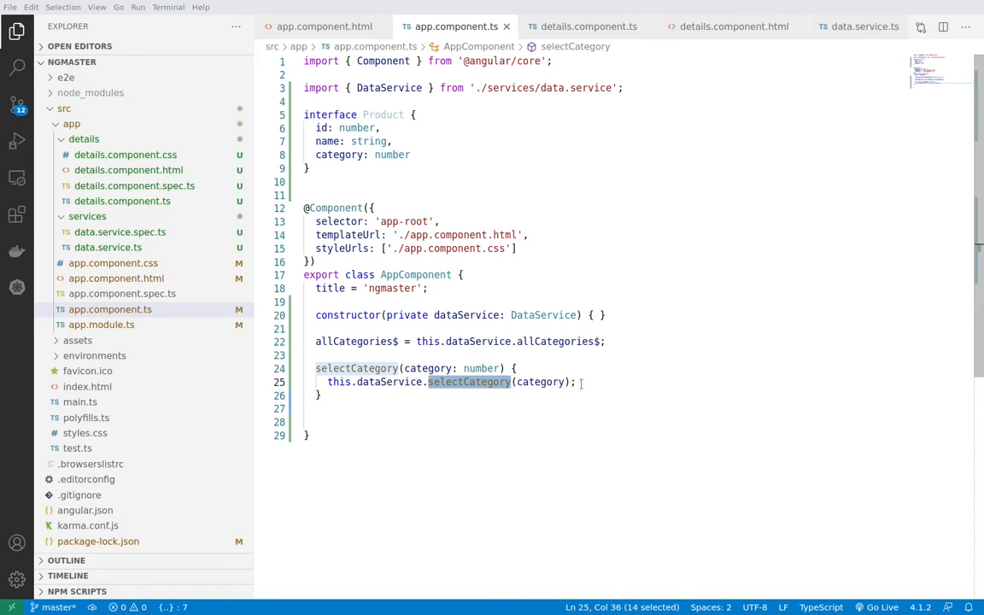
{"action": "left_click", "coordinate": [865, 26]}
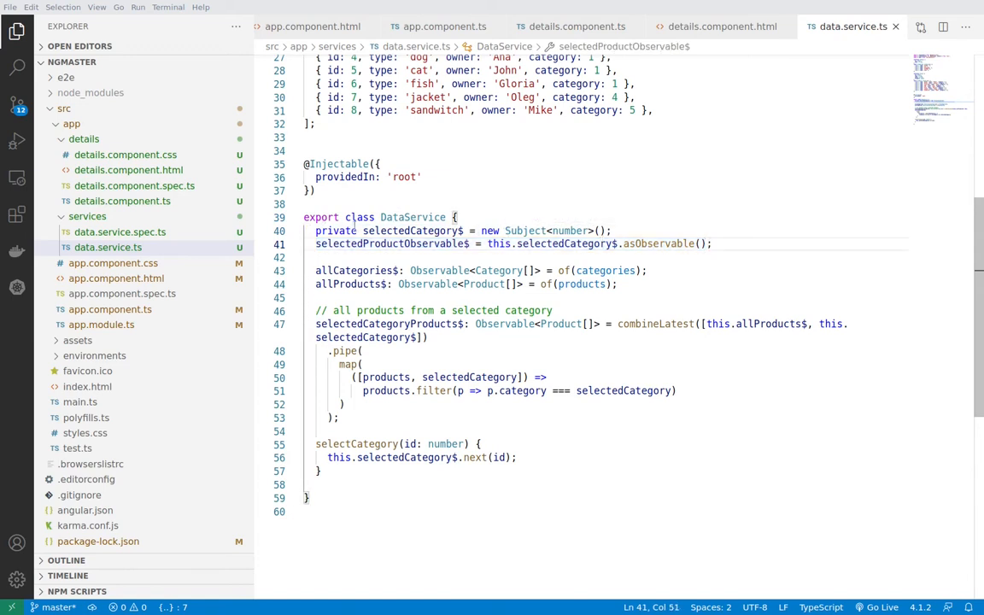
Highlight the service call emitting the chosen id, then retrace selectCategory back to the details tag in app.component.html.
{"action": "double_click", "coordinate": [335, 230]}
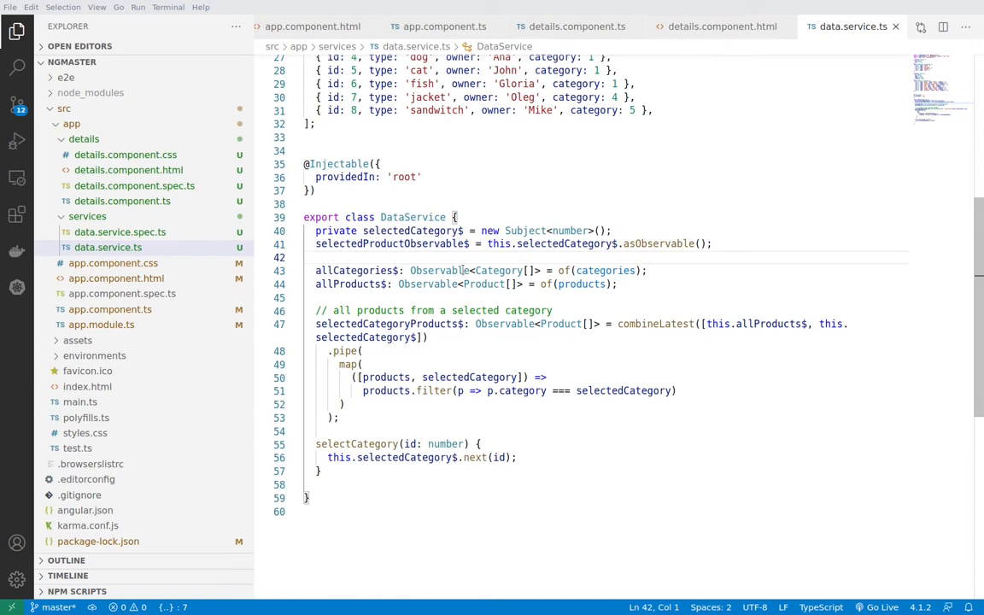
{"action": "mouse_move", "coordinate": [393, 243]}
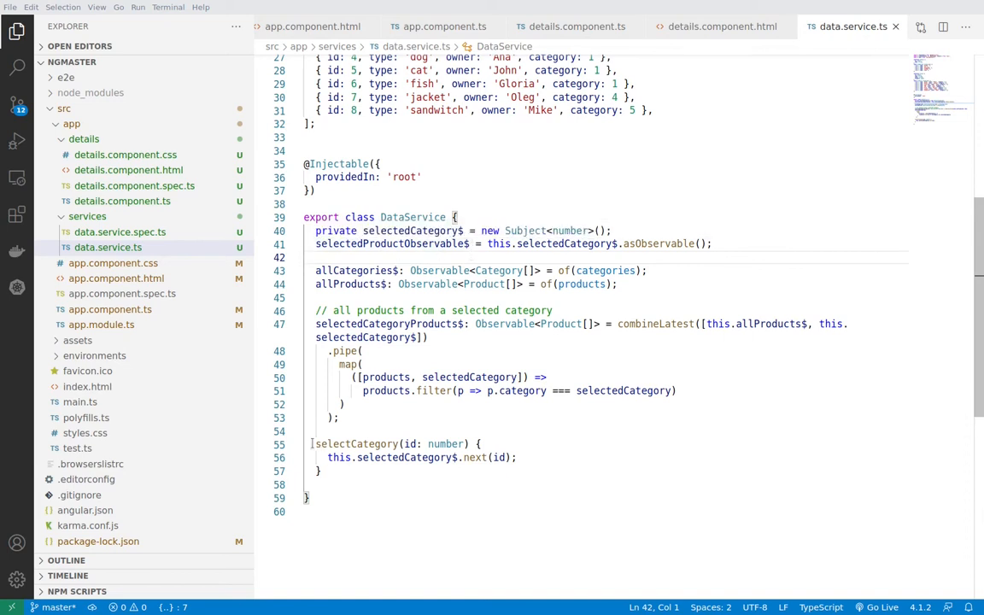
{"action": "double_click", "coordinate": [355, 445]}
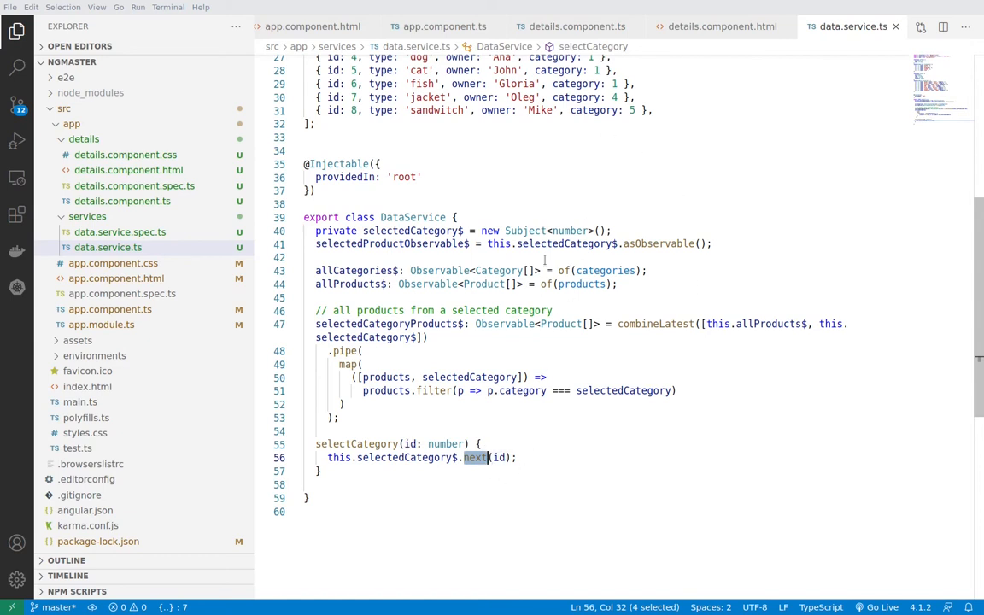
{"action": "left_click", "coordinate": [444, 27]}
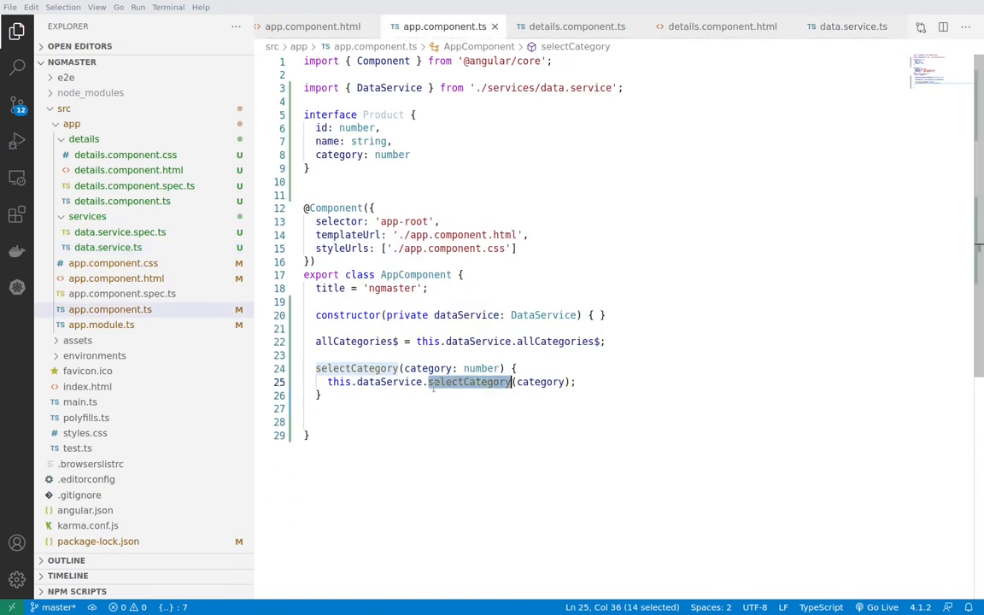
{"action": "left_click", "coordinate": [853, 28]}
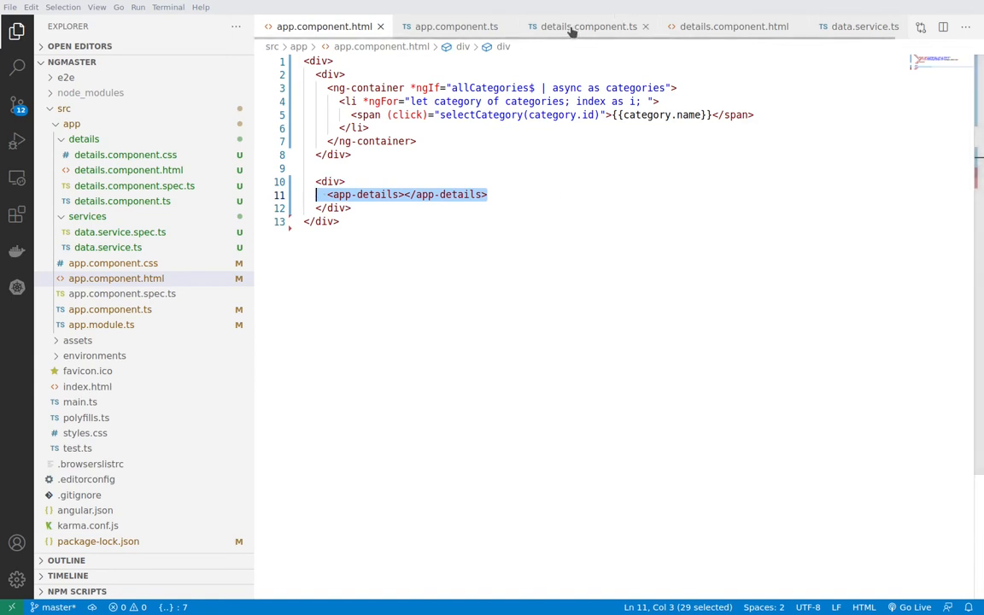
View details.component.html, then return to data.service.ts with the selectedCategoryProducts$ pipeline highlighted.
{"action": "left_click", "coordinate": [733, 27]}
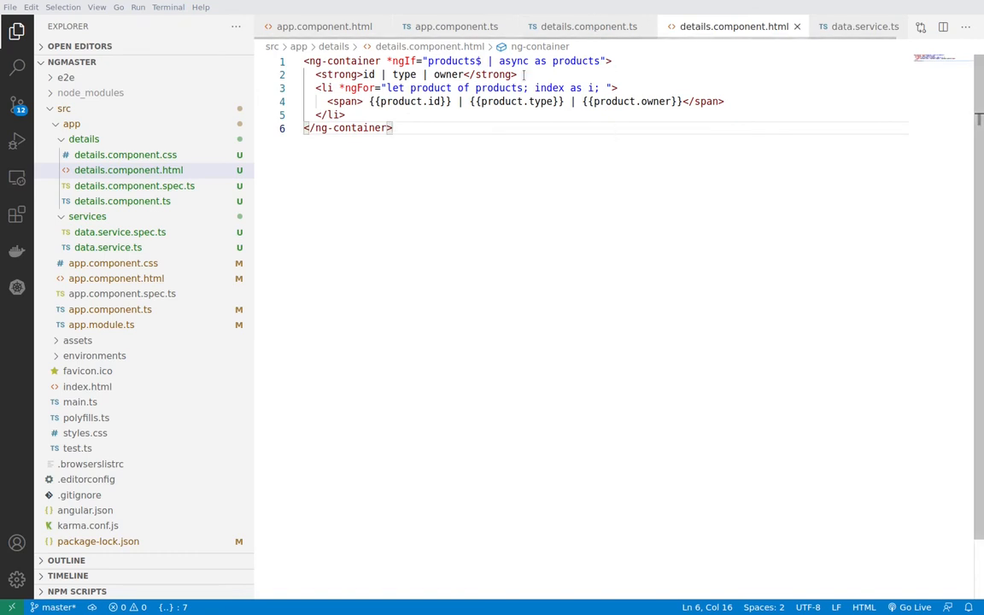
{"action": "left_click", "coordinate": [587, 27]}
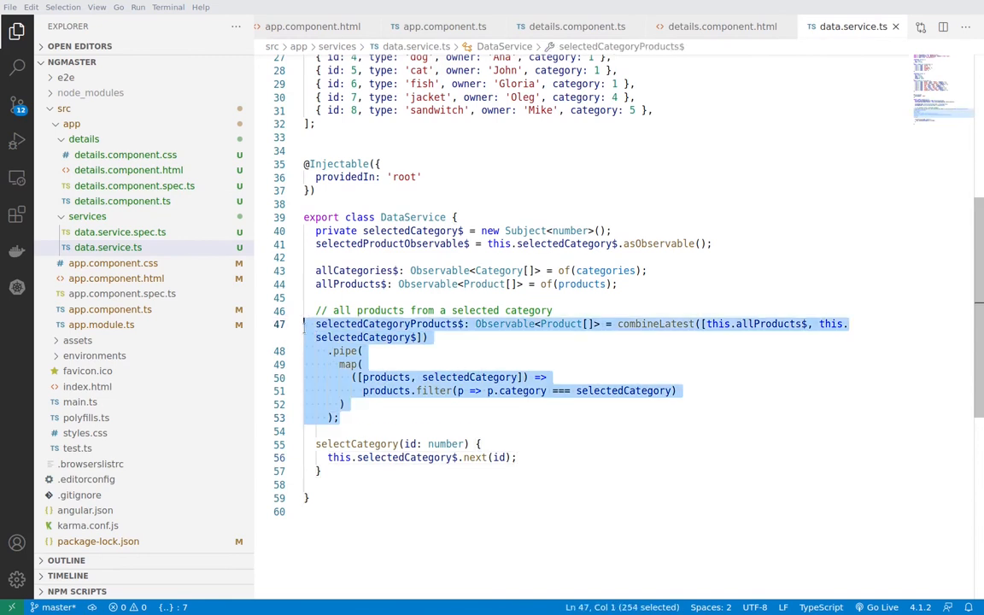
Walk through combineLatest and the products filter in data.service.ts, ending on details.component.html's id, type and owner listing.
{"action": "double_click", "coordinate": [386, 323]}
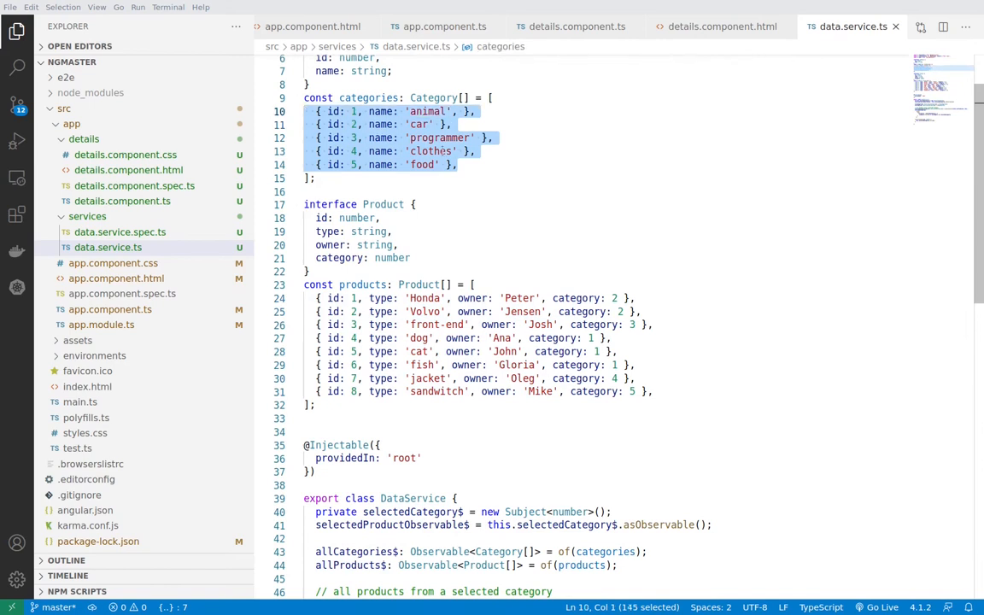
{"action": "scroll", "scroll_direction": "down", "scroll_amount": 3}
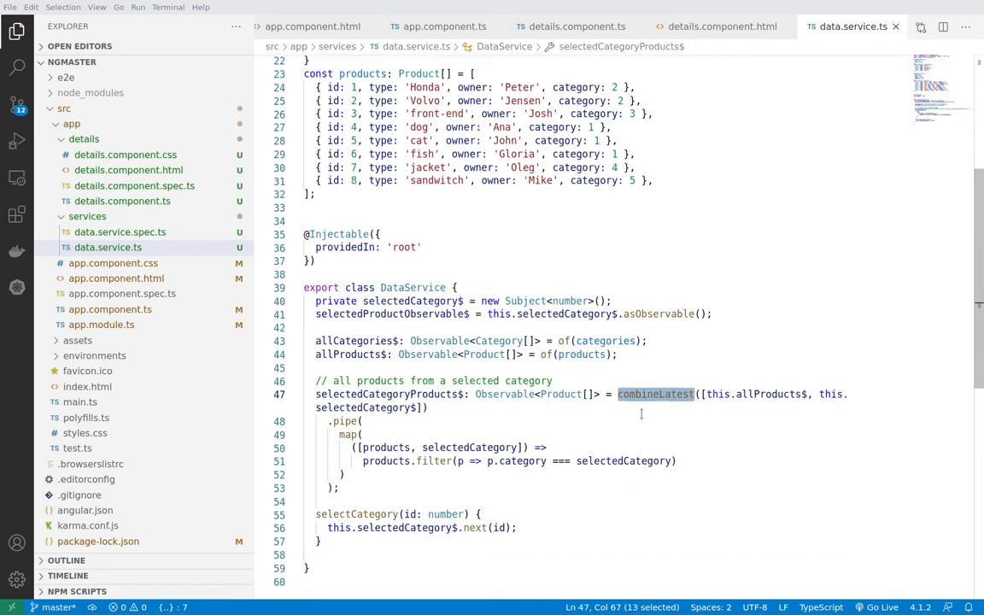
{"action": "mouse_move", "coordinate": [690, 407]}
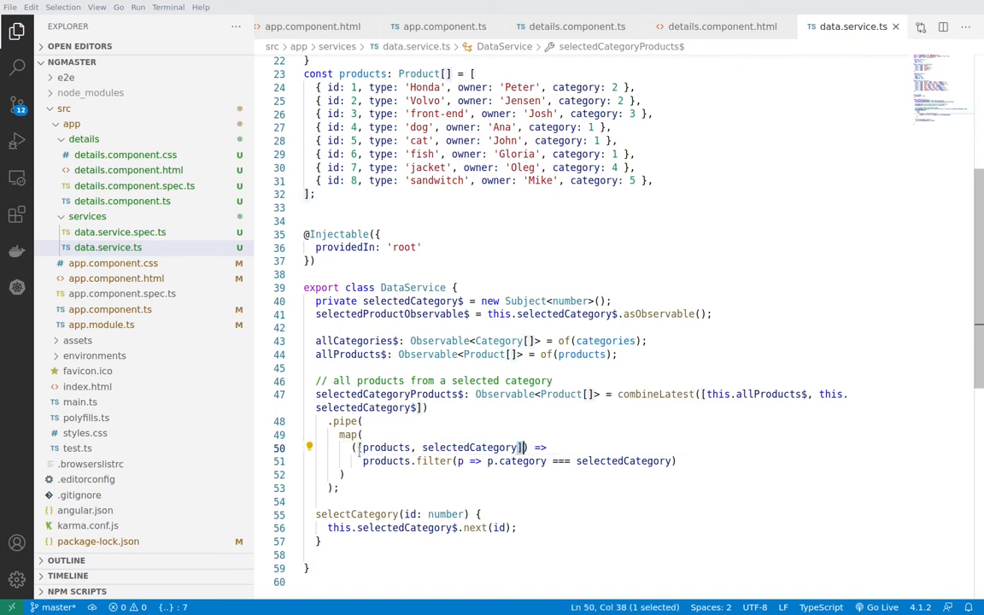
{"action": "double_click", "coordinate": [386, 447]}
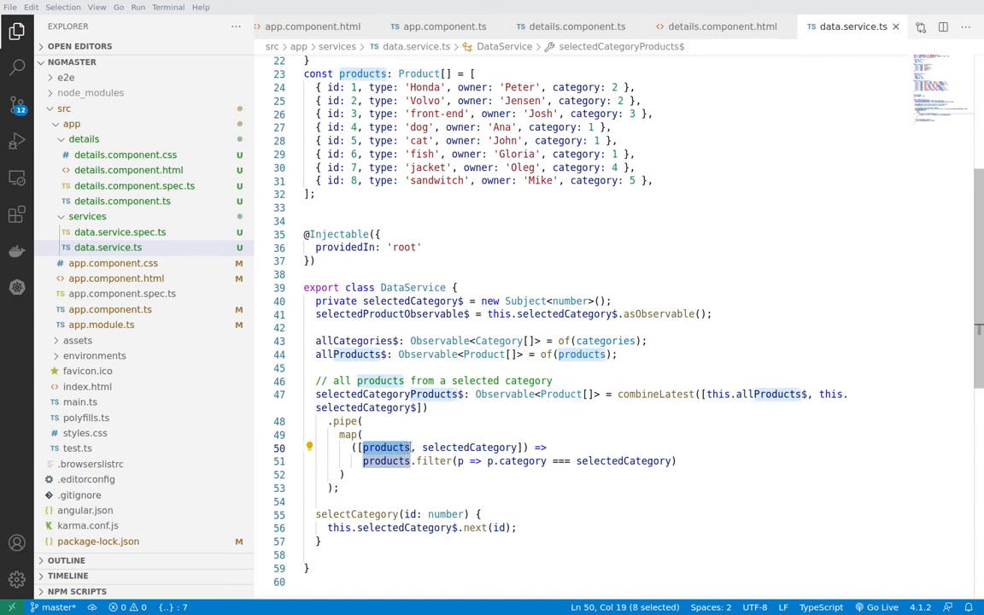
{"action": "mouse_move", "coordinate": [386, 447]}
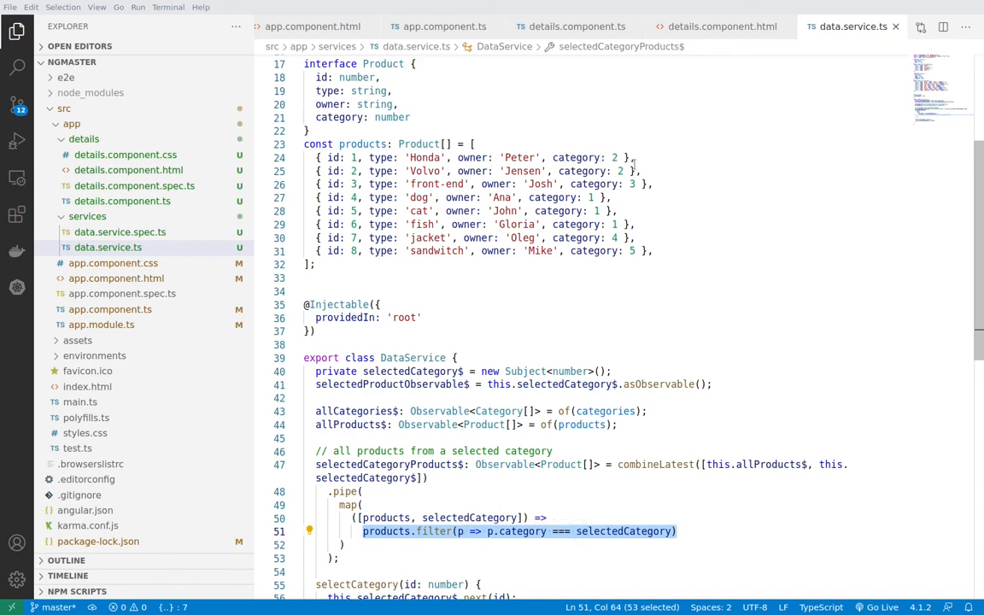
{"action": "scroll", "scroll_direction": "down", "scroll_amount": 3}
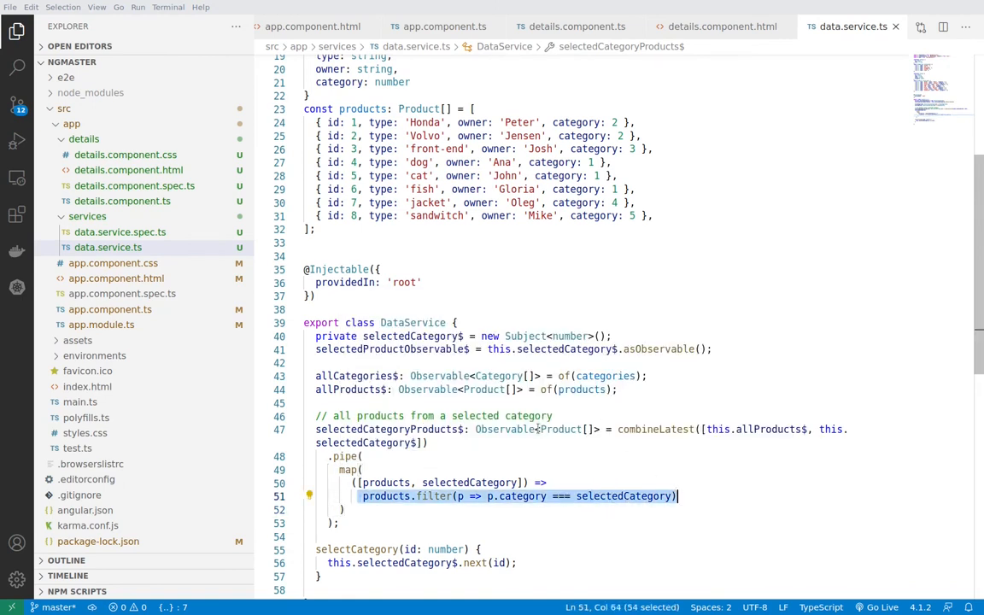
{"action": "scroll", "scroll_direction": "down", "scroll_amount": 3}
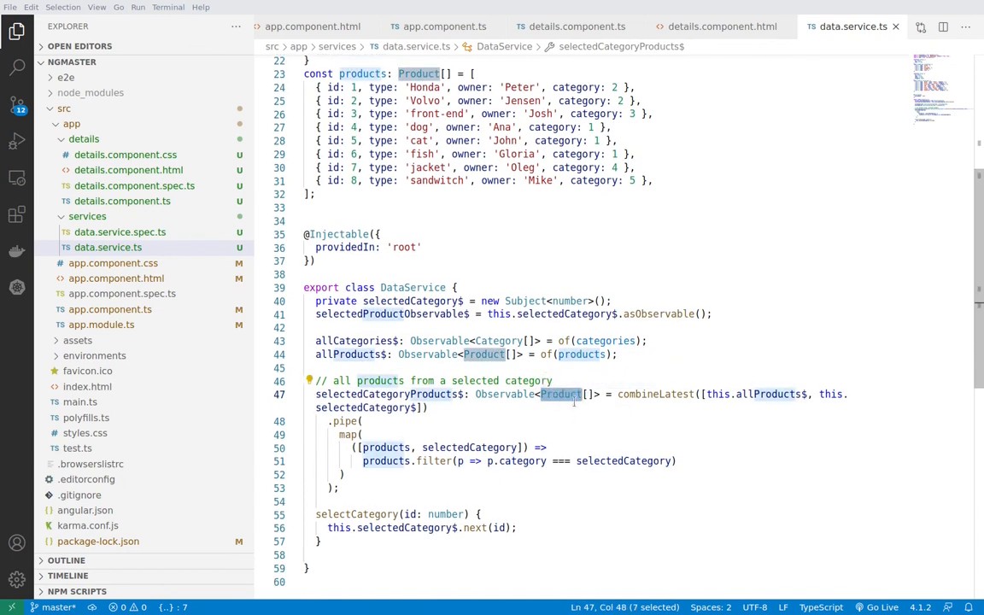
{"action": "left_click", "coordinate": [721, 27]}
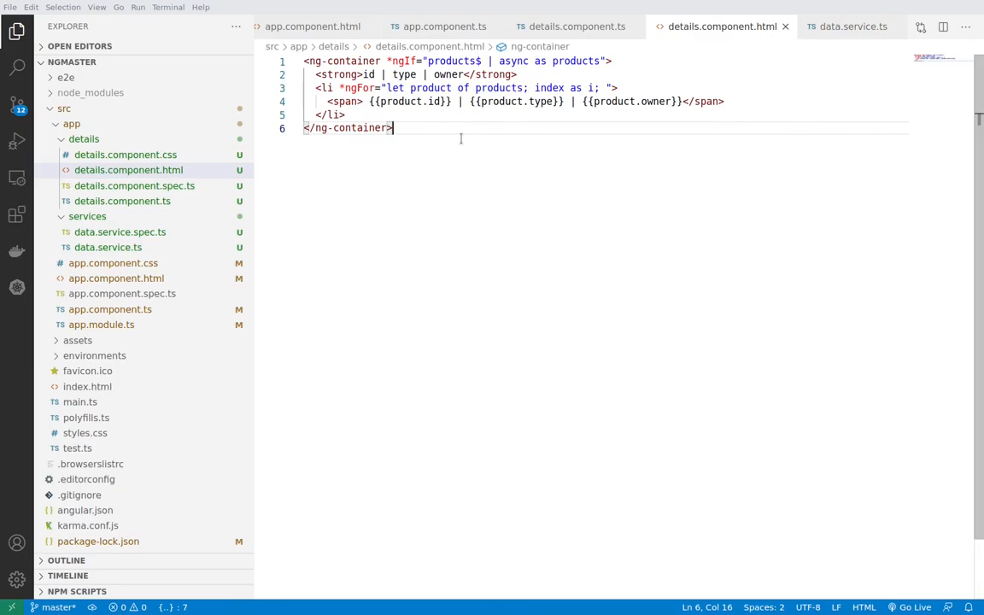
Back in data.service.ts, point out selectedCategory$ and the filtered products observable.
{"action": "left_click", "coordinate": [849, 25]}
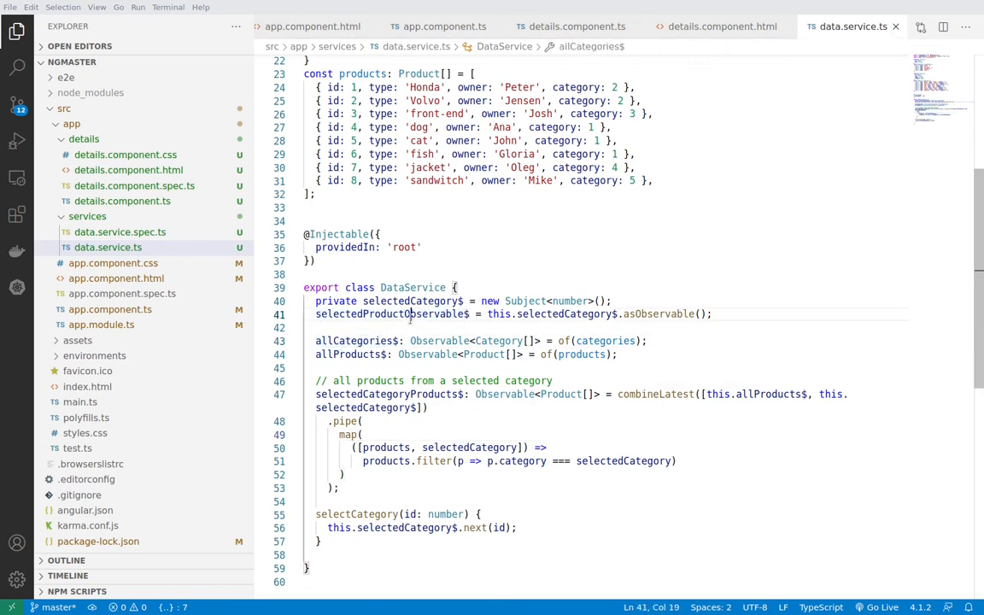
{"action": "double_click", "coordinate": [392, 315]}
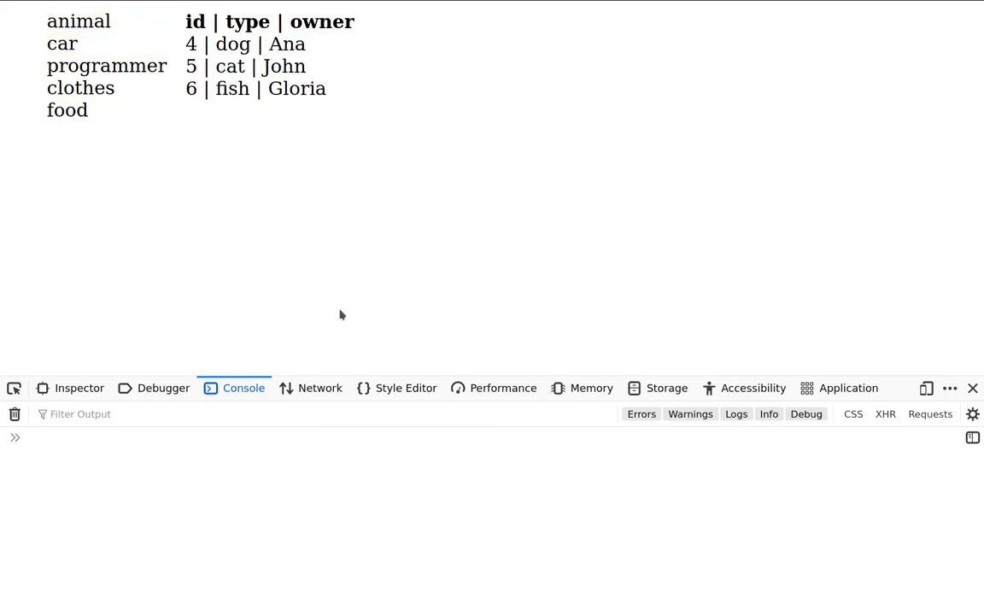
{"action": "mouse_move", "coordinate": [692, 287]}
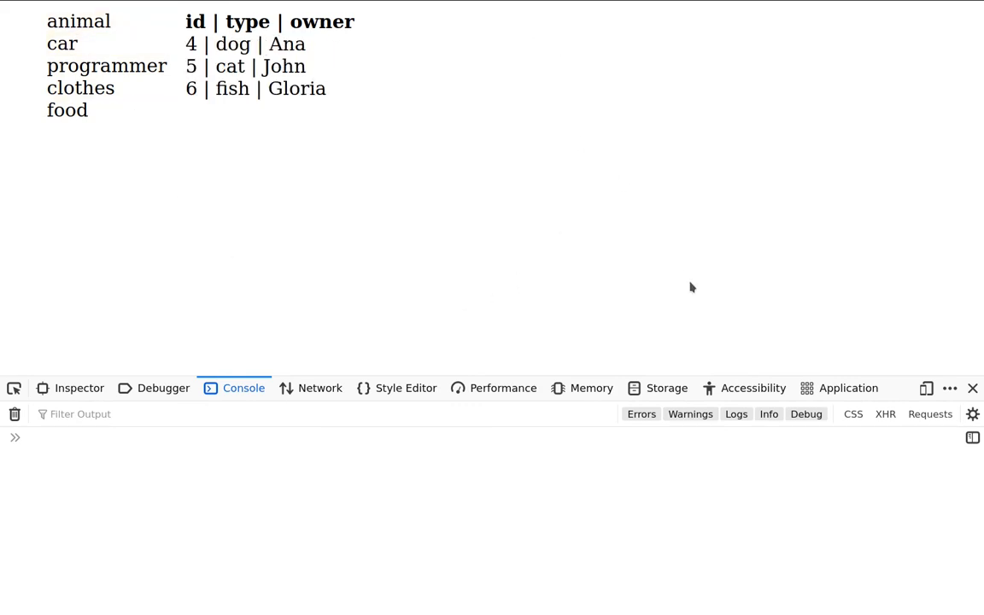